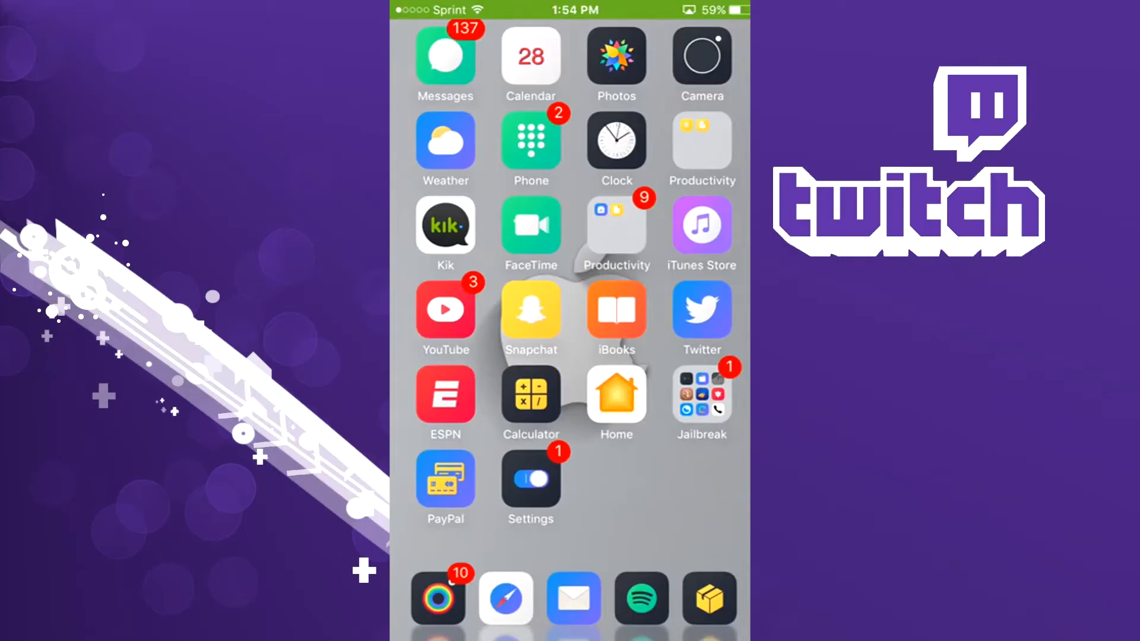
# Step: Launch Safari from the dock to reach the appvalley.vip site
pyautogui.click(506, 599)
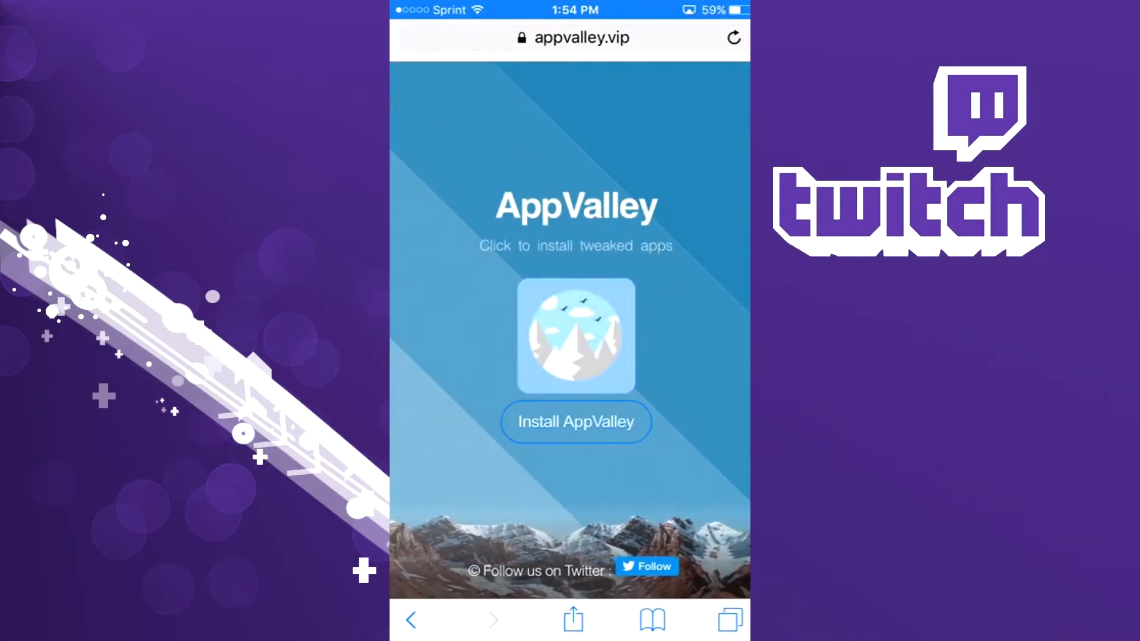
# Step: Install the AppValley profile, confirming past the unsigned-profile warning
pyautogui.click(574, 422)
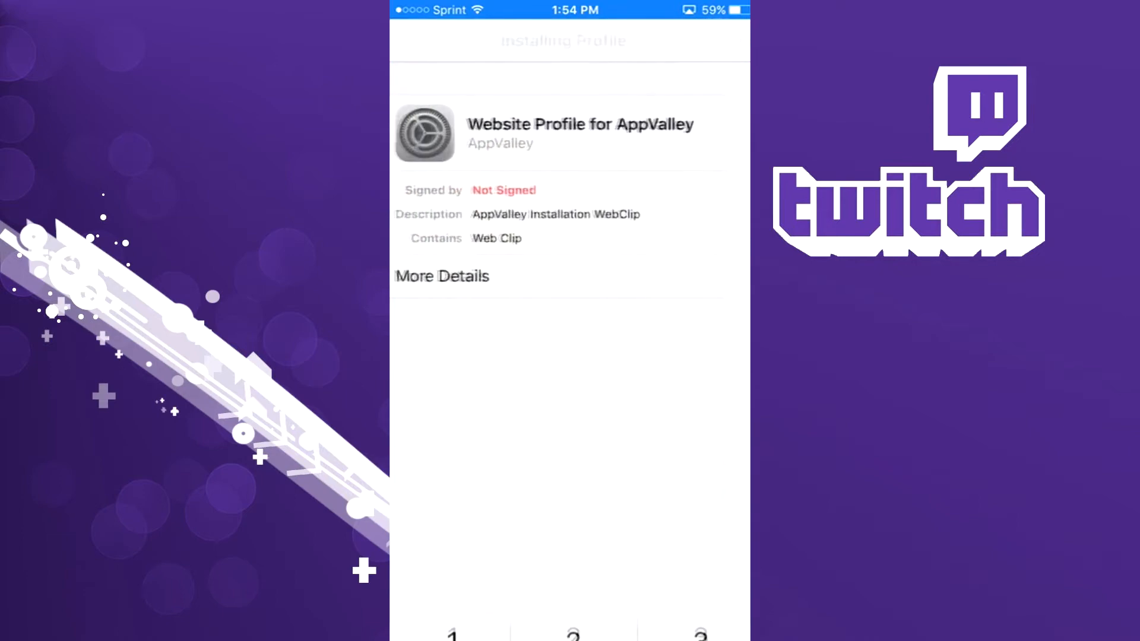
pyautogui.click(718, 41)
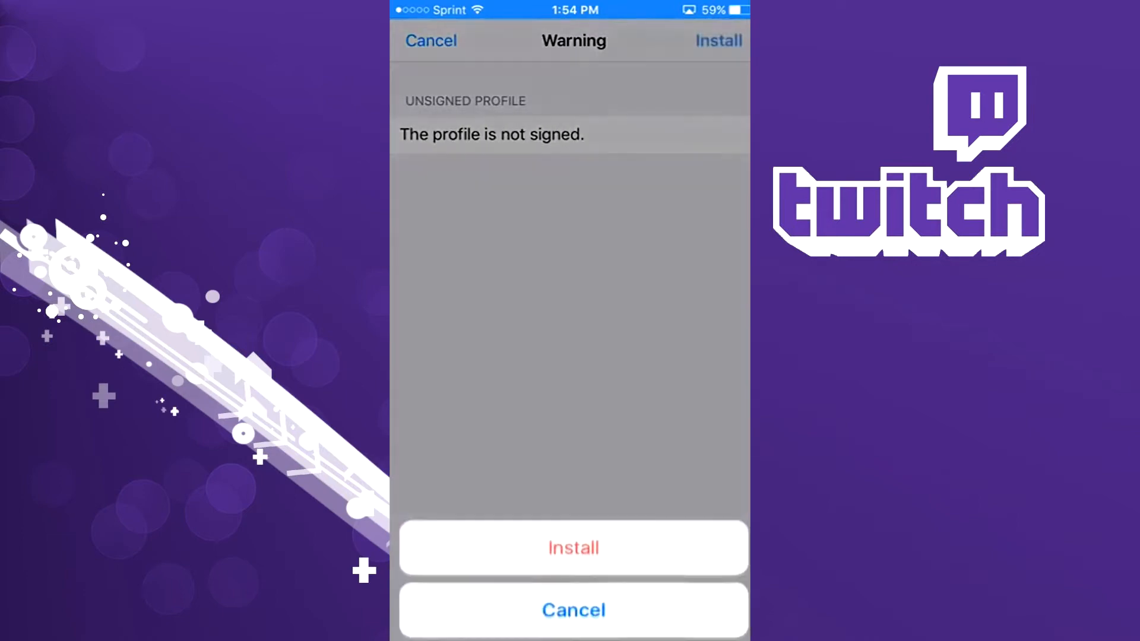
pyautogui.click(572, 610)
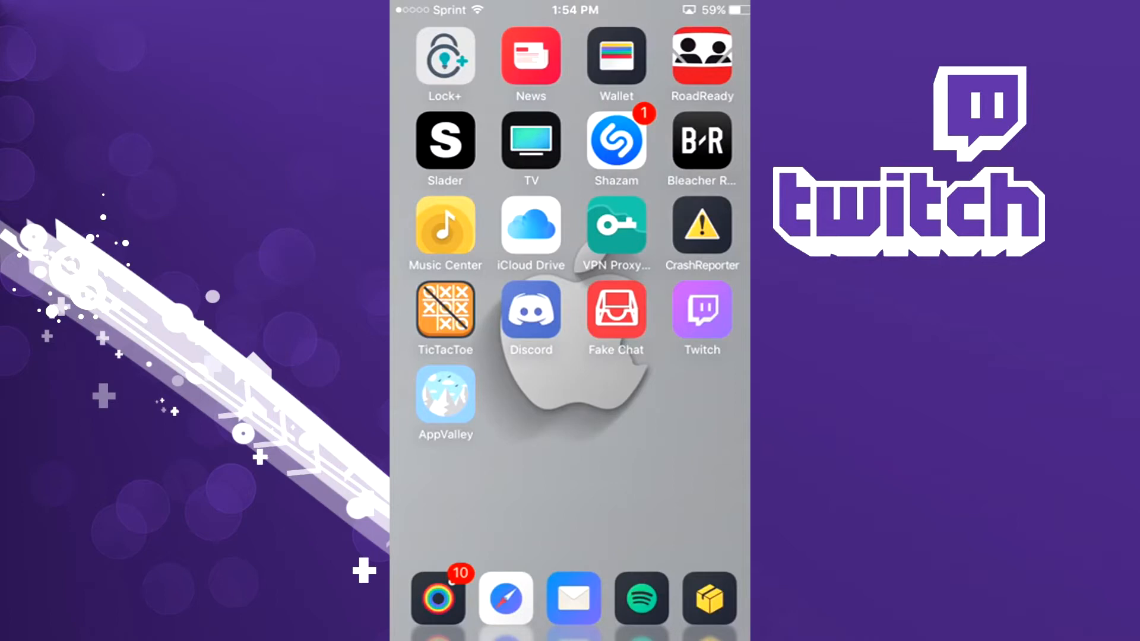
# Step: Launch AppValley and browse the Apps category in its Library
pyautogui.click(445, 401)
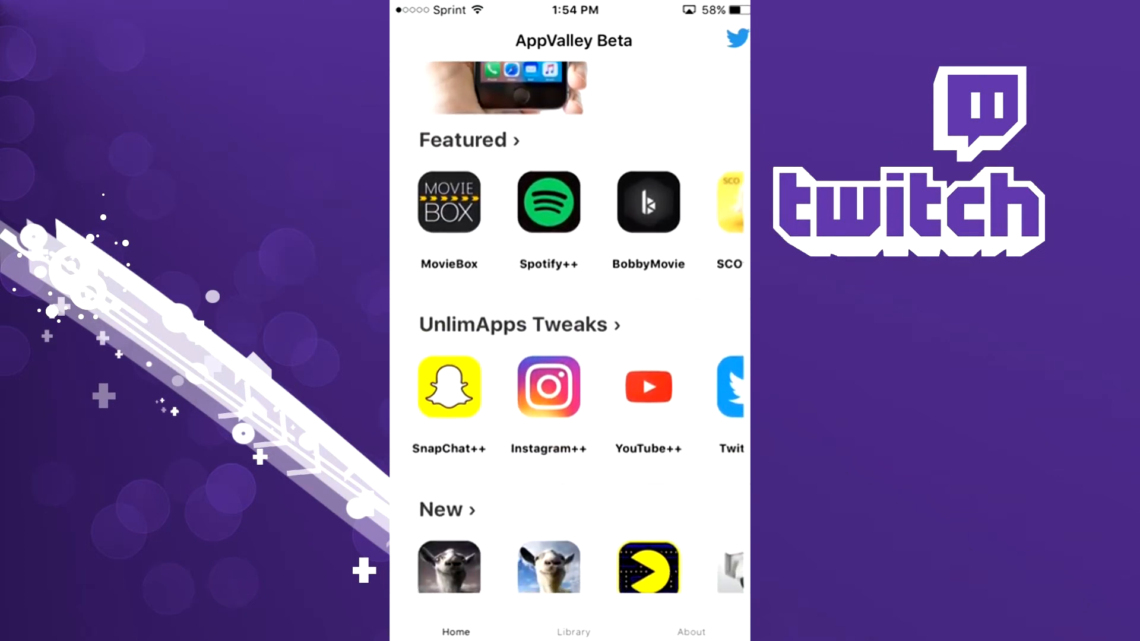
pyautogui.click(574, 627)
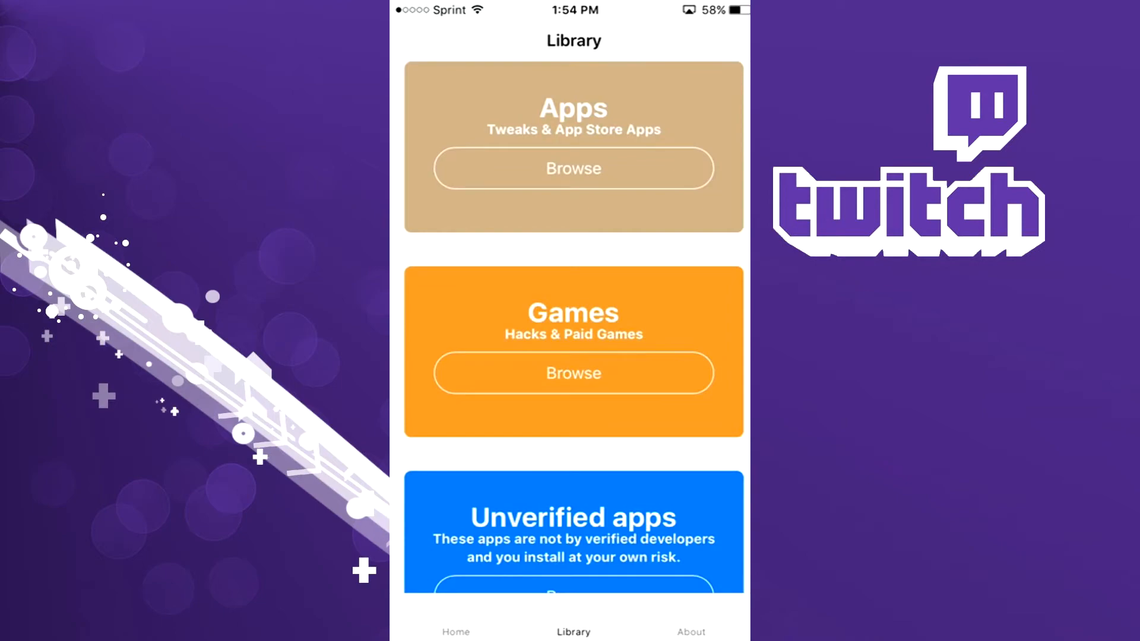
pyautogui.click(573, 168)
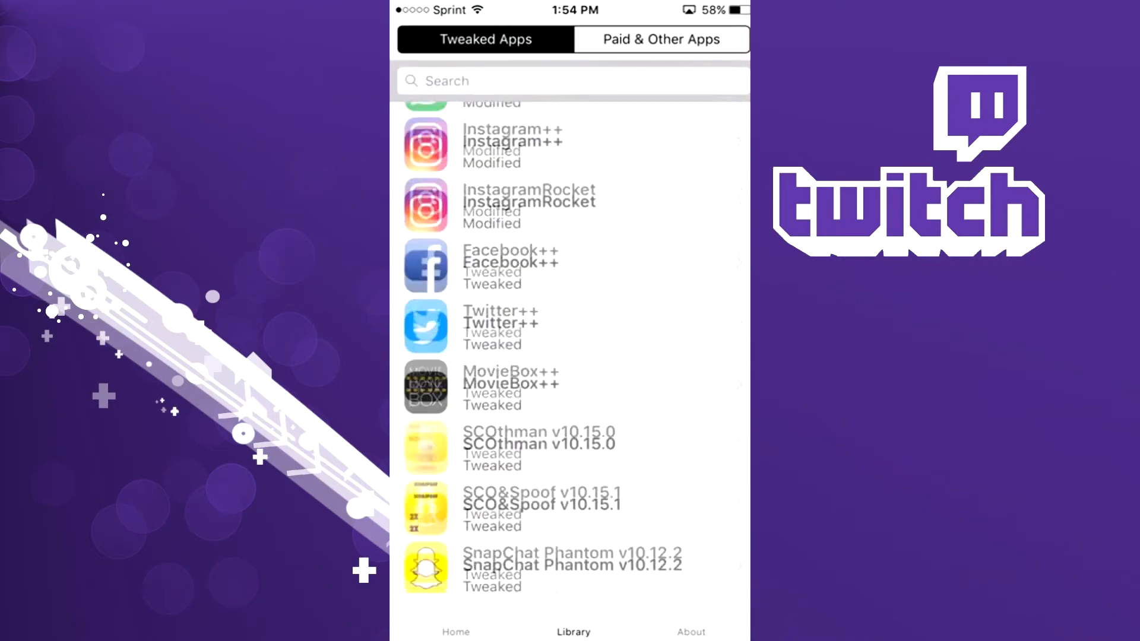
# Step: Scroll down the Tweaked Apps list to find and open Twitch++
pyautogui.scroll(-3)
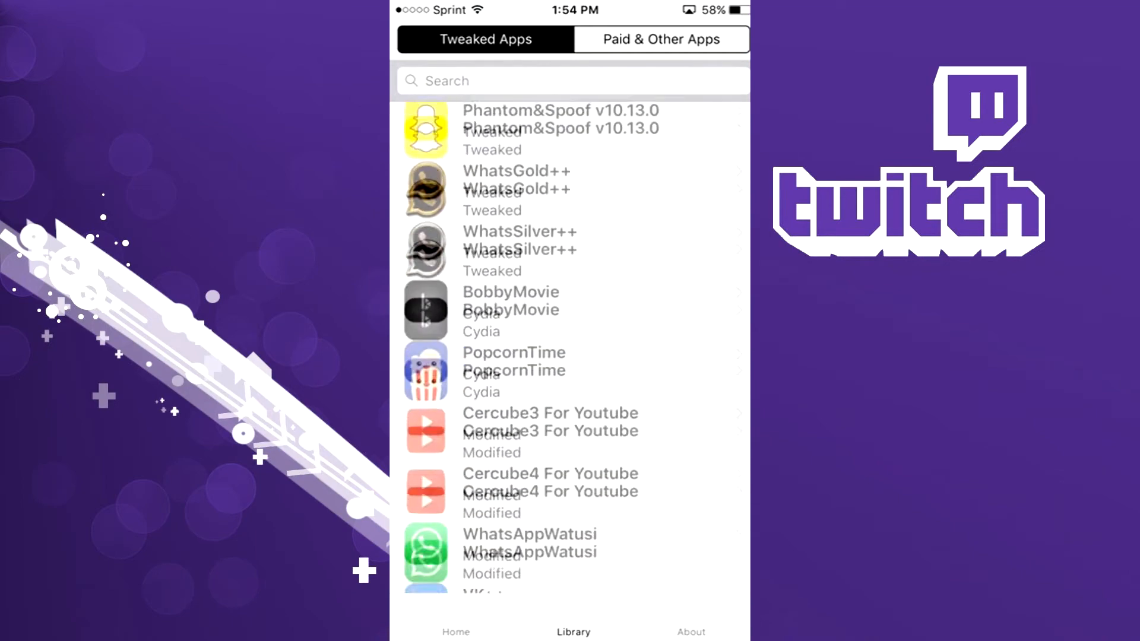
pyautogui.scroll(-3)
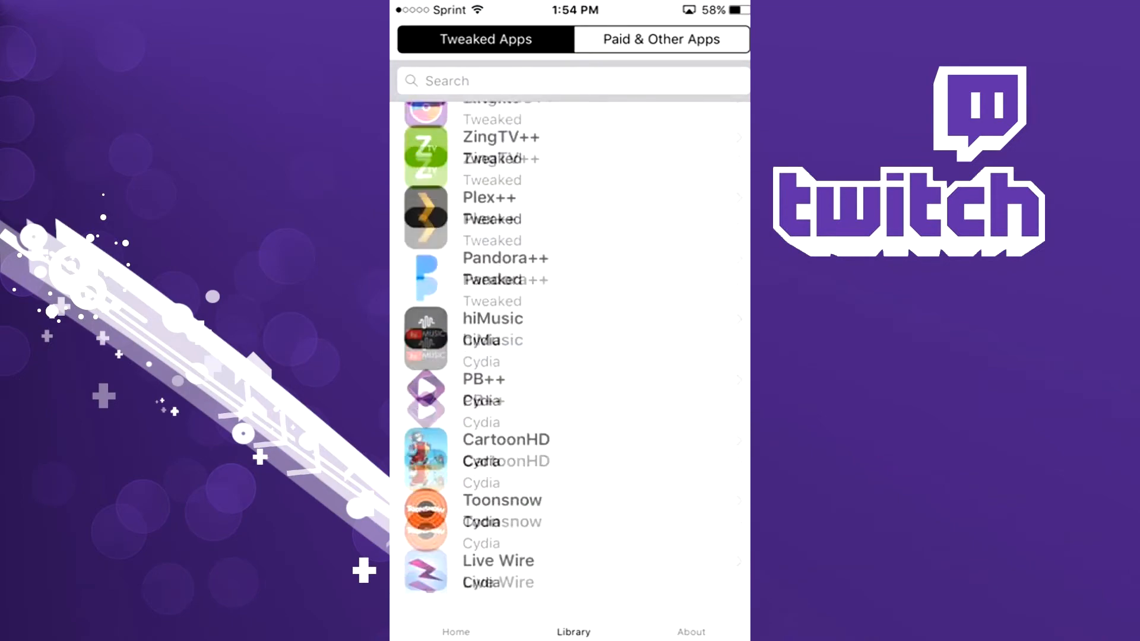
pyautogui.scroll(-3)
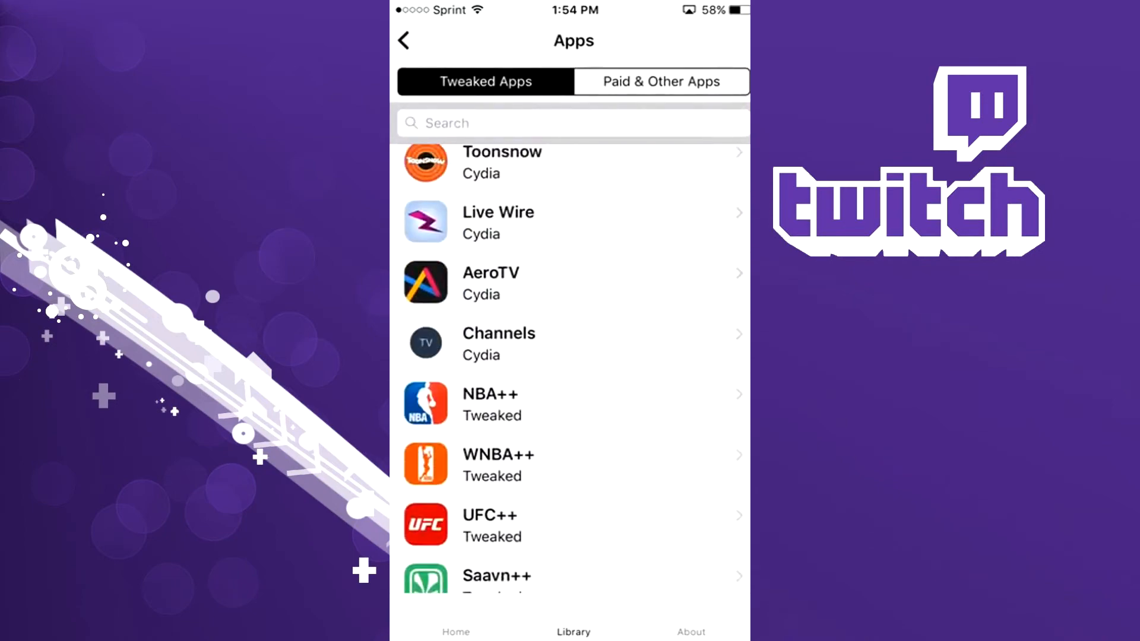
pyautogui.scroll(-3)
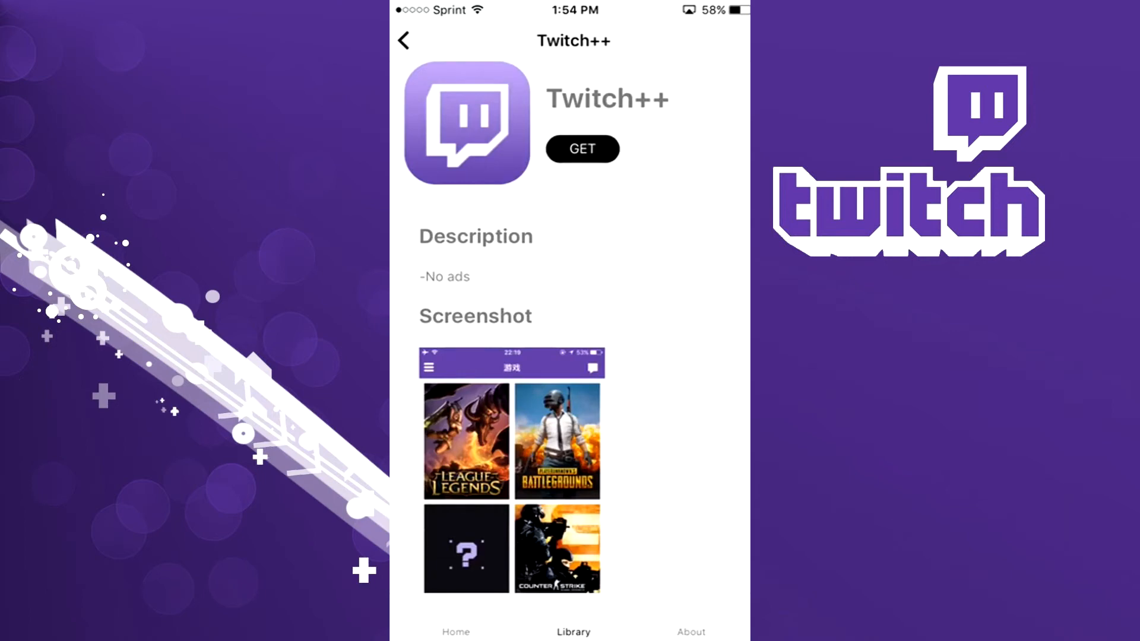
# Step: Get Twitch++ and confirm its install from cdn.appvalley.vip
pyautogui.click(582, 148)
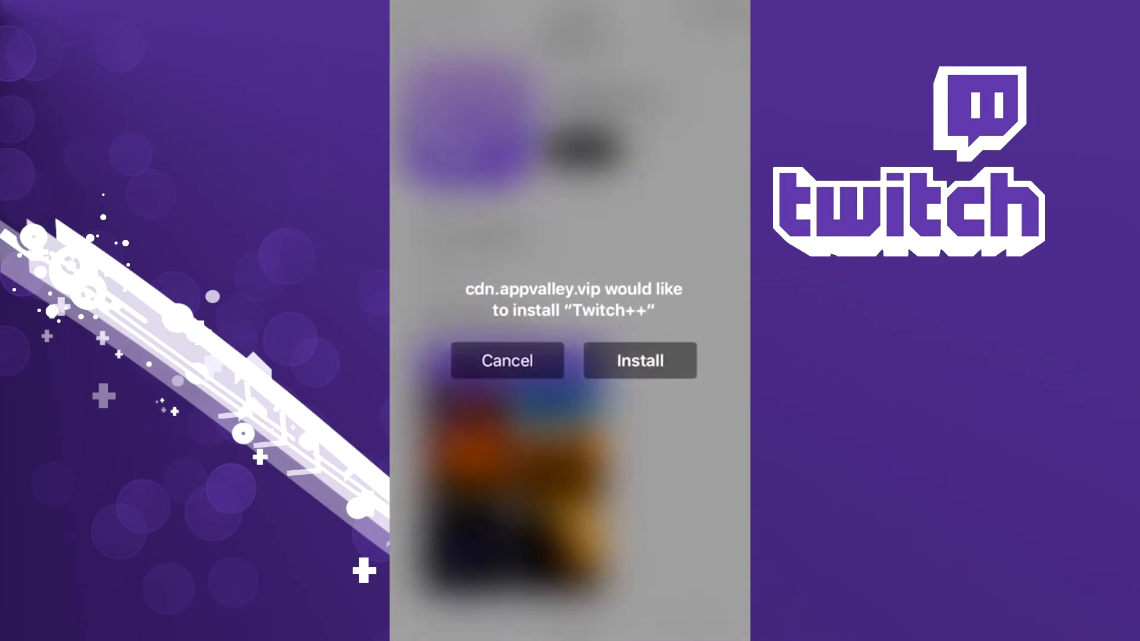
pyautogui.click(507, 360)
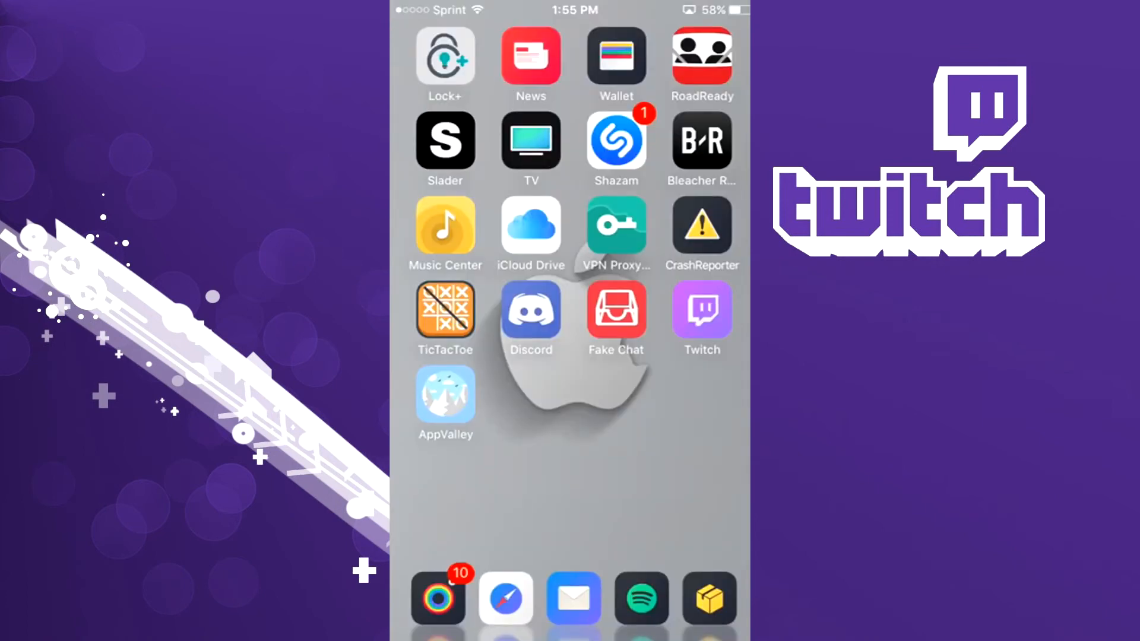
# Step: Launch Twitch++, open LIRIK's popular Destiny 2 stream and scroll its chat
pyautogui.click(700, 308)
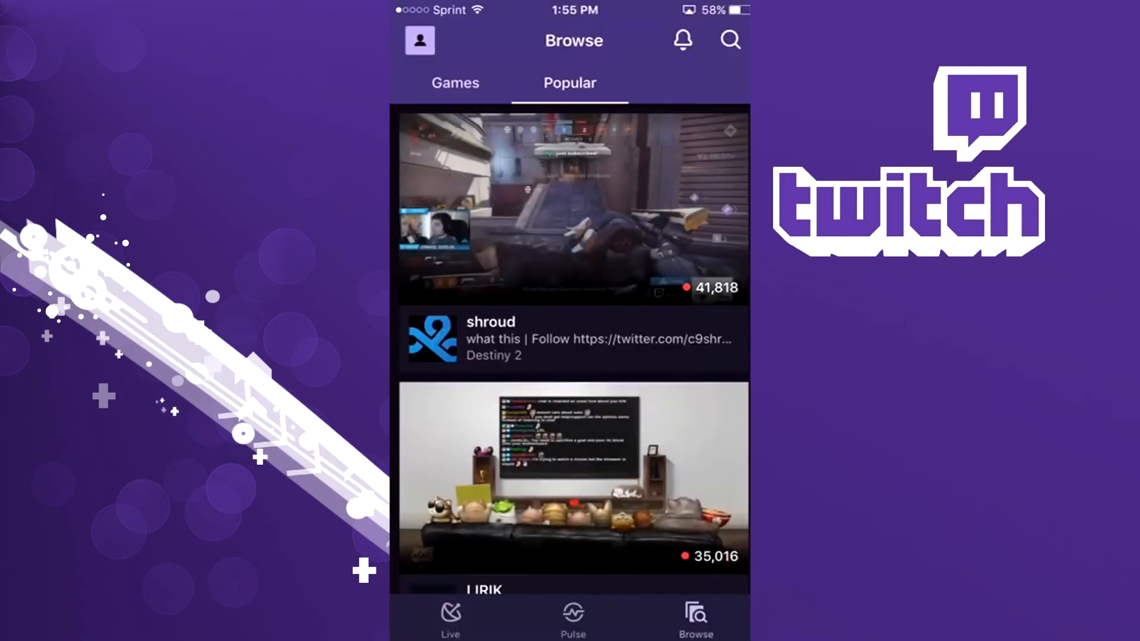
pyautogui.click(573, 207)
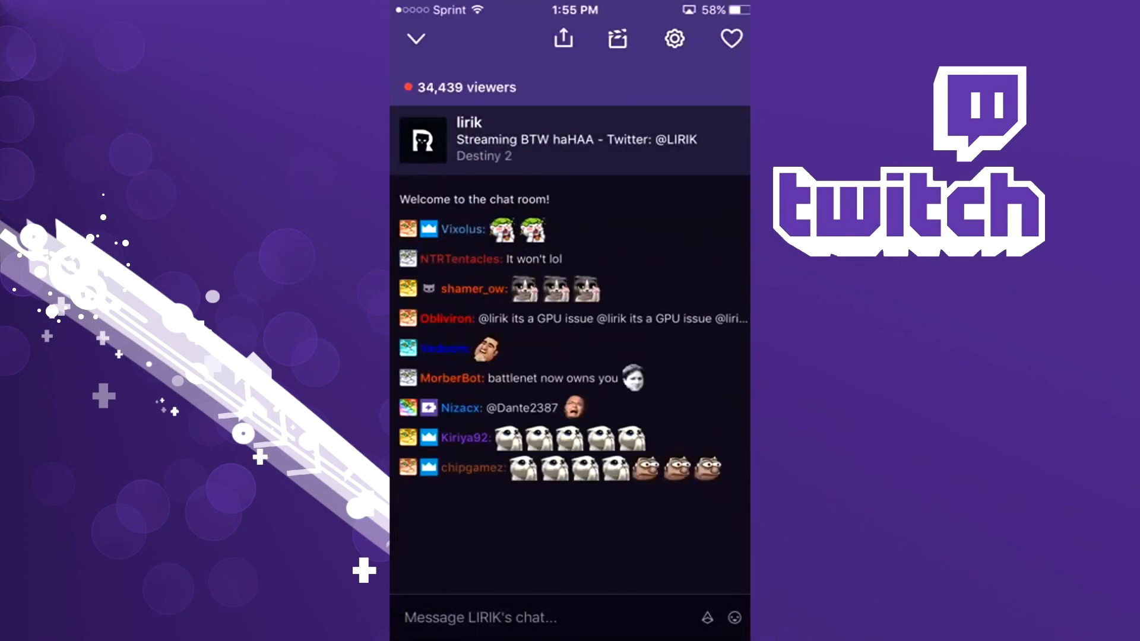
pyautogui.scroll(-3)
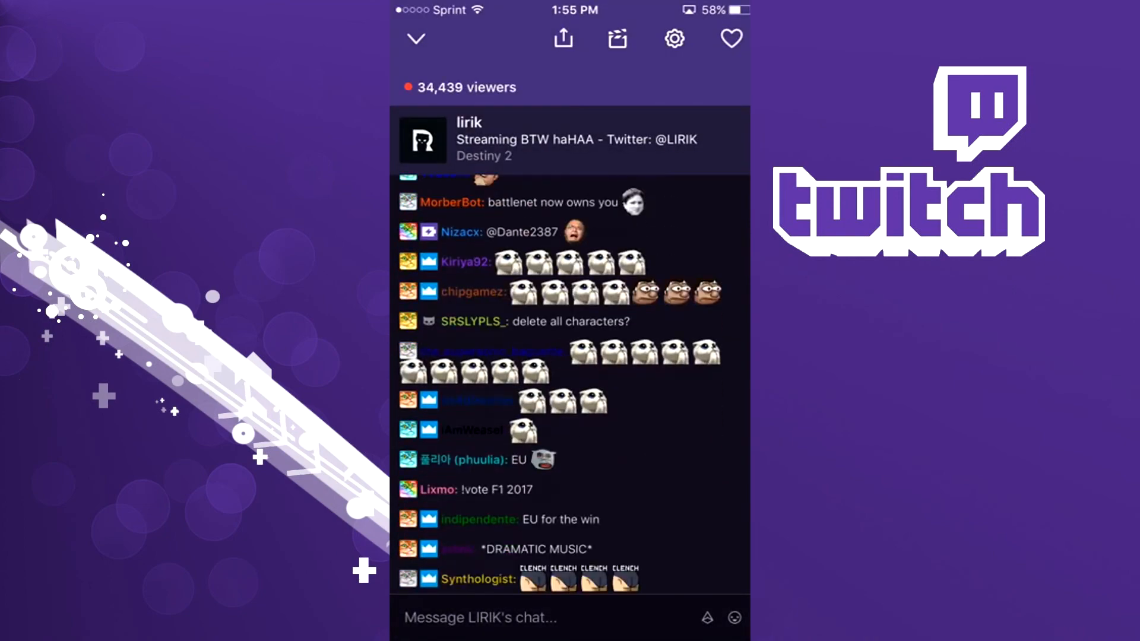